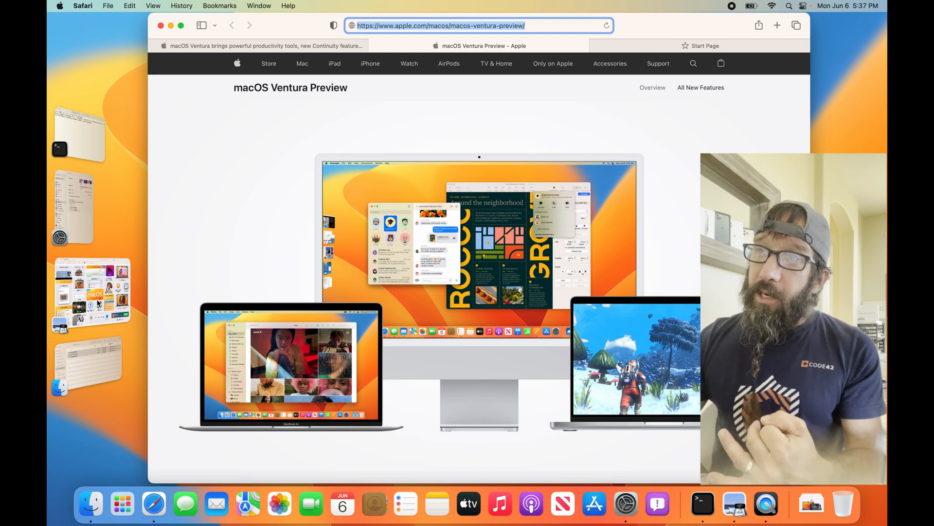
Scroll down and back up the macOS Ventura Preview page in Safari
scroll("down", 3)
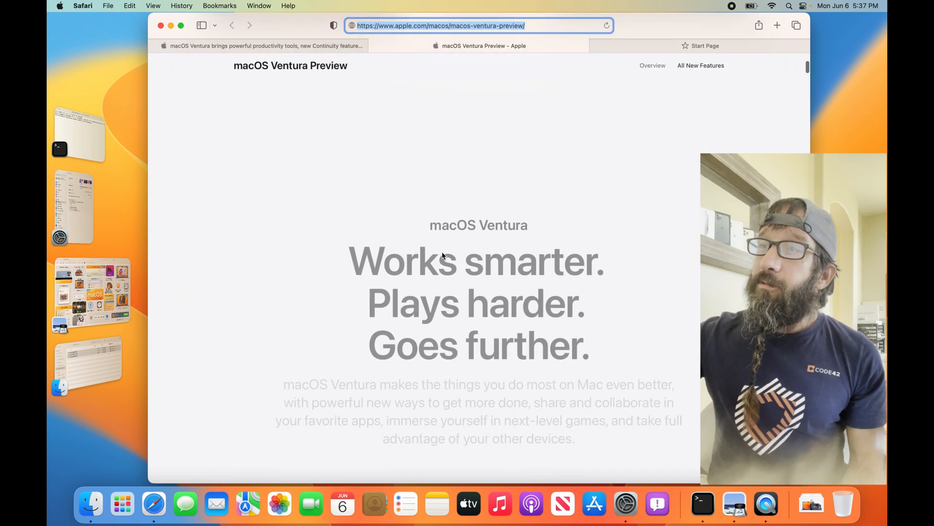
scroll("up", 3)
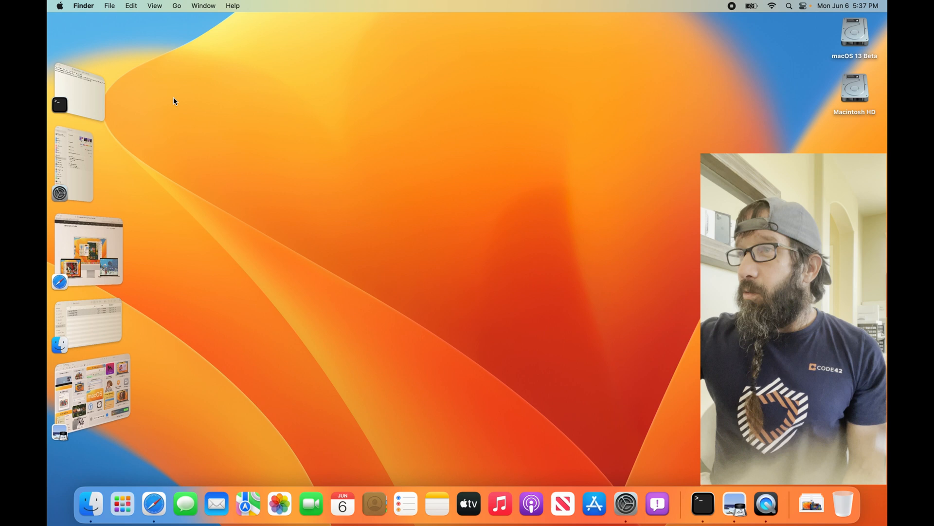
mouse_move(219, 159)
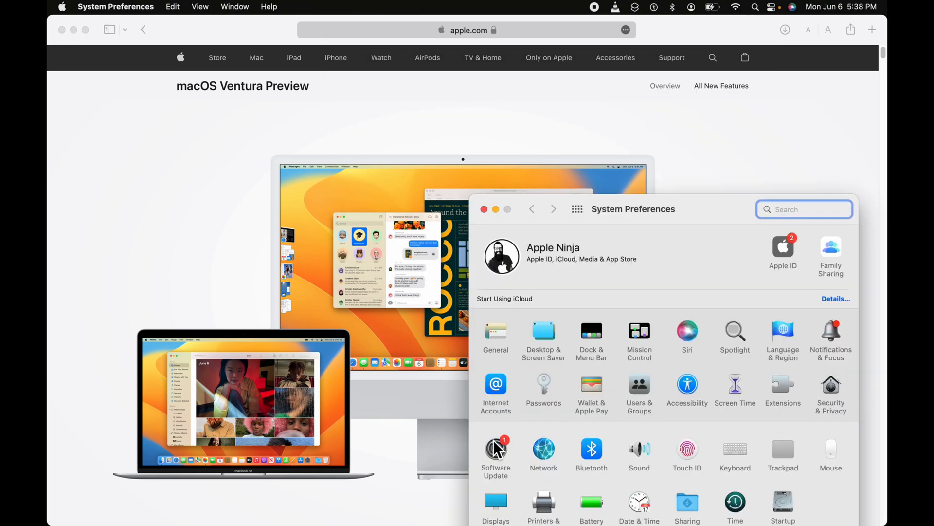
View Software Update showing Monterey 12.4, then search Spotlight for terminal.app
left_click(495, 449)
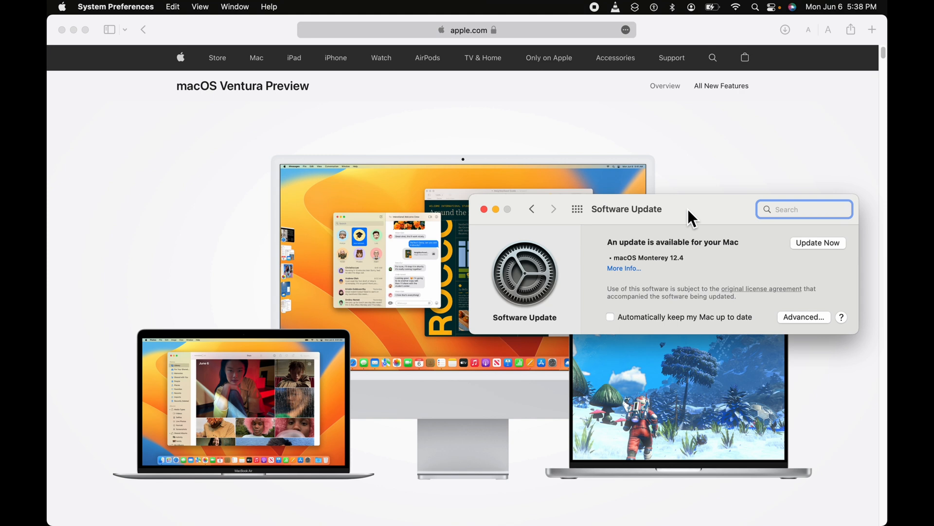
type("terminal.app")
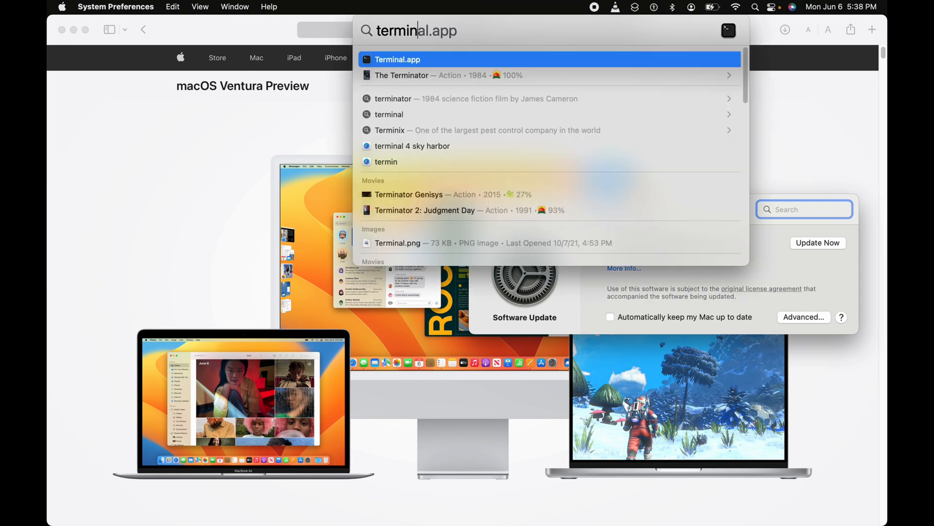
Launch Terminal and run softwareupdate --list-full-installers, listing Monterey and Big Sur installers
left_click(397, 60)
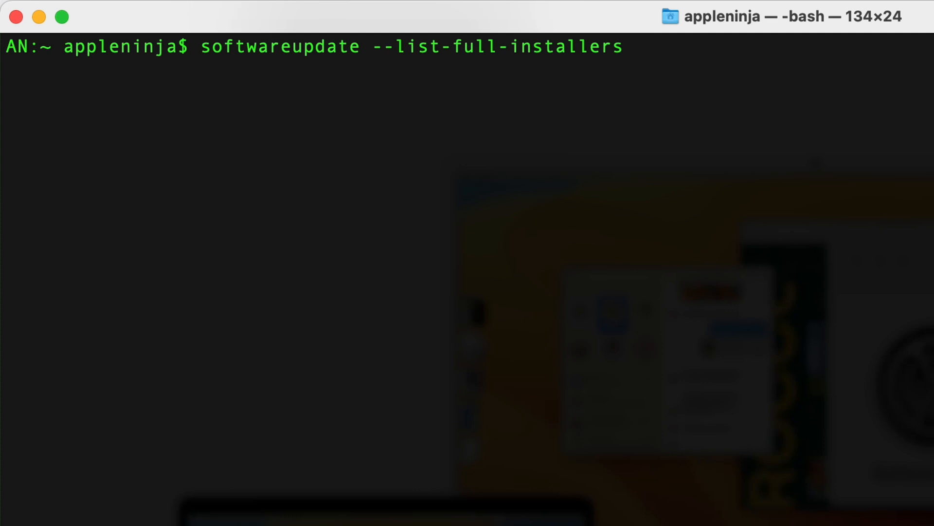
key("Return")
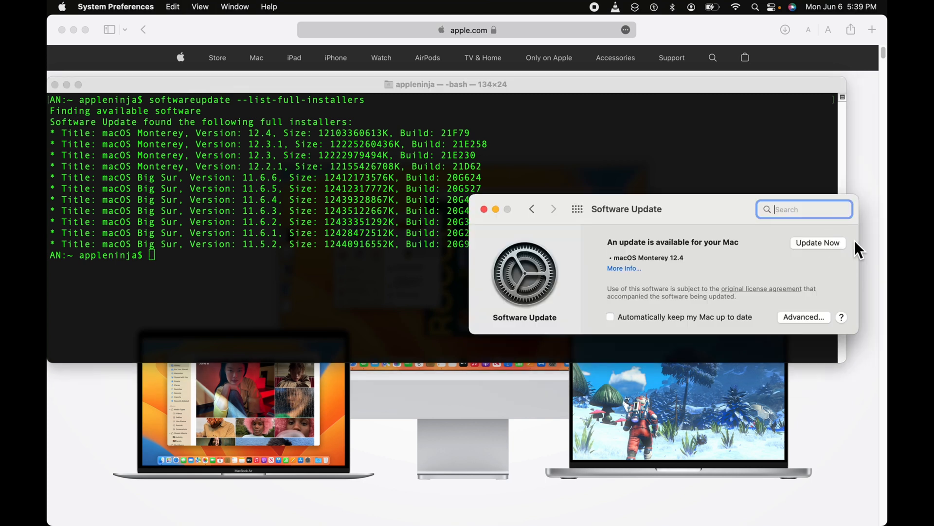
mouse_move(631, 267)
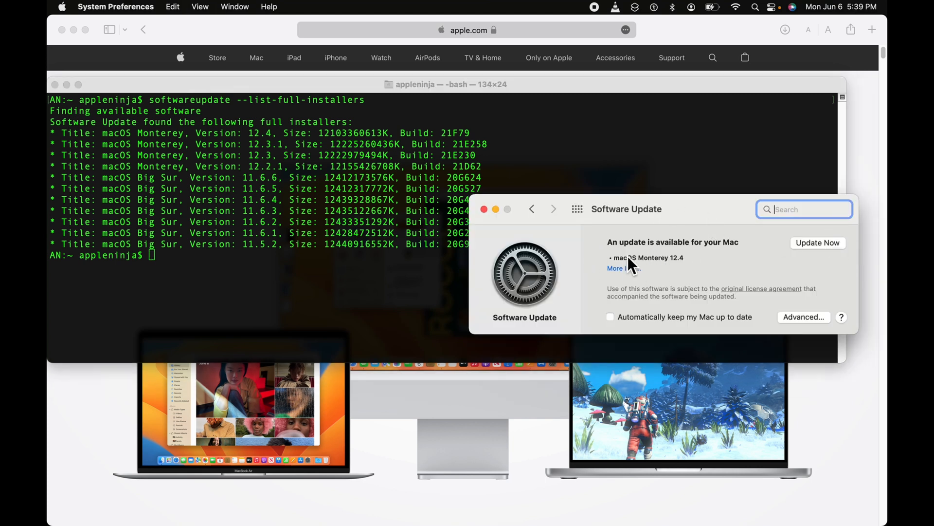
mouse_move(685, 272)
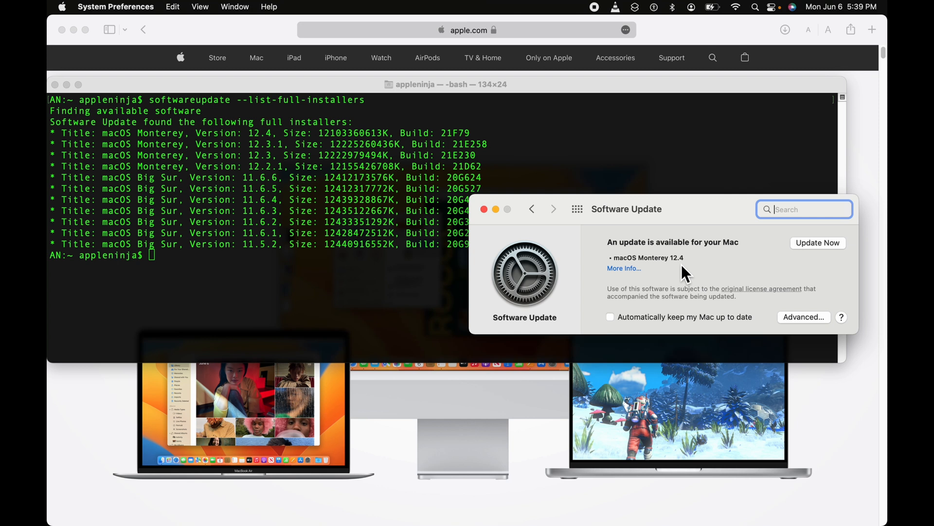
mouse_move(234, 256)
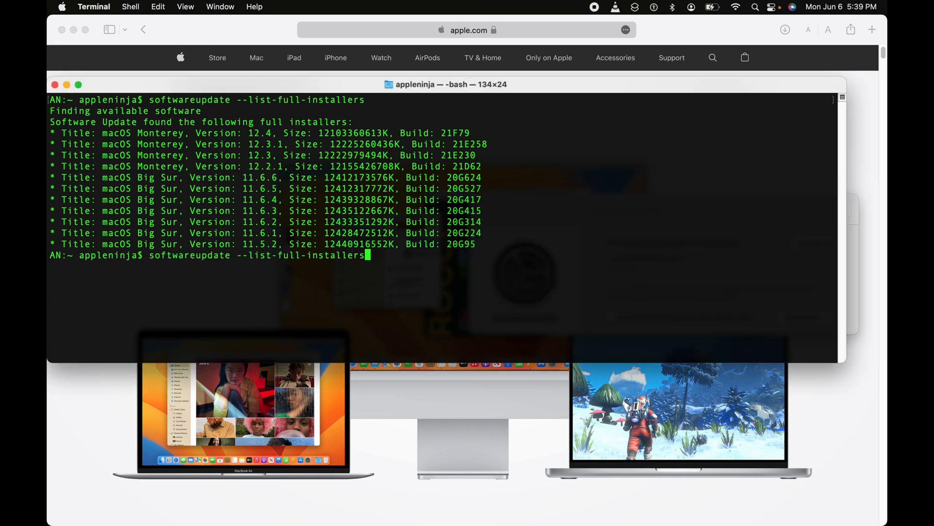
Run sudo seedutil enroll DeveloperSeed and authenticate, enrolling the Mac successfully
type("sudo /System/Library/PrivateFrameworks/Seeding.framework/Versions/A/Resources/seedutil enroll DeveloperSeed")
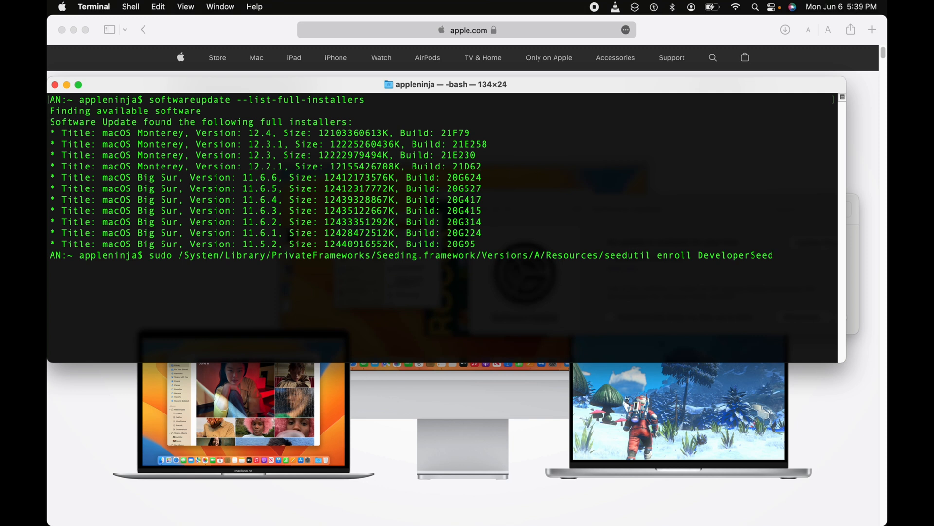
key("Return")
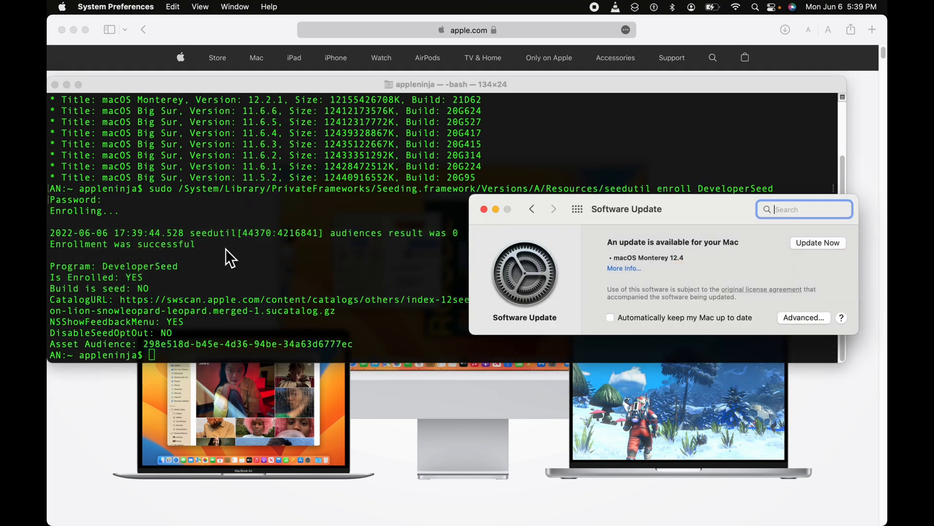
mouse_move(710, 215)
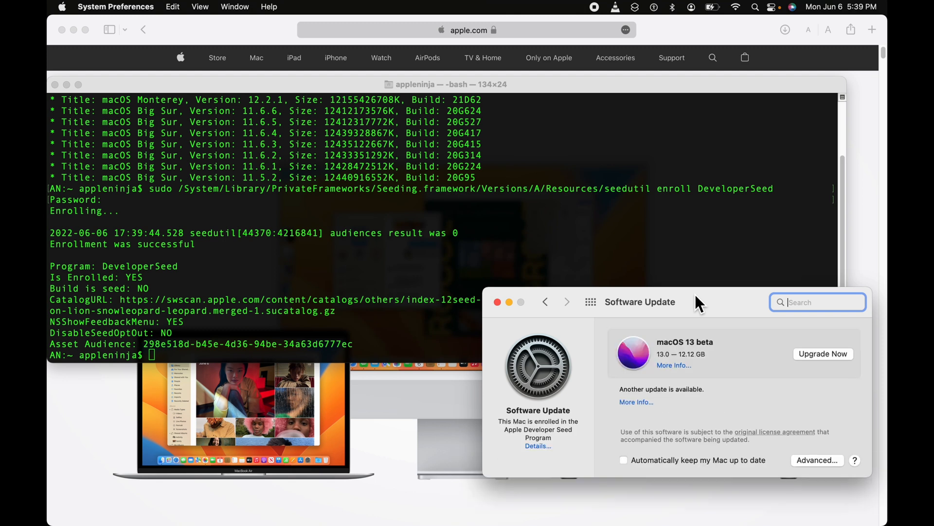
mouse_move(705, 376)
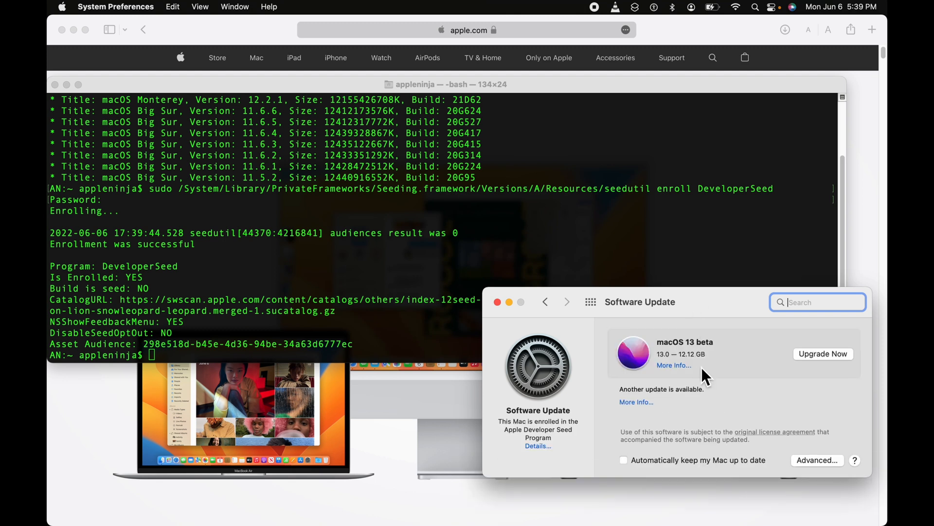
mouse_move(787, 362)
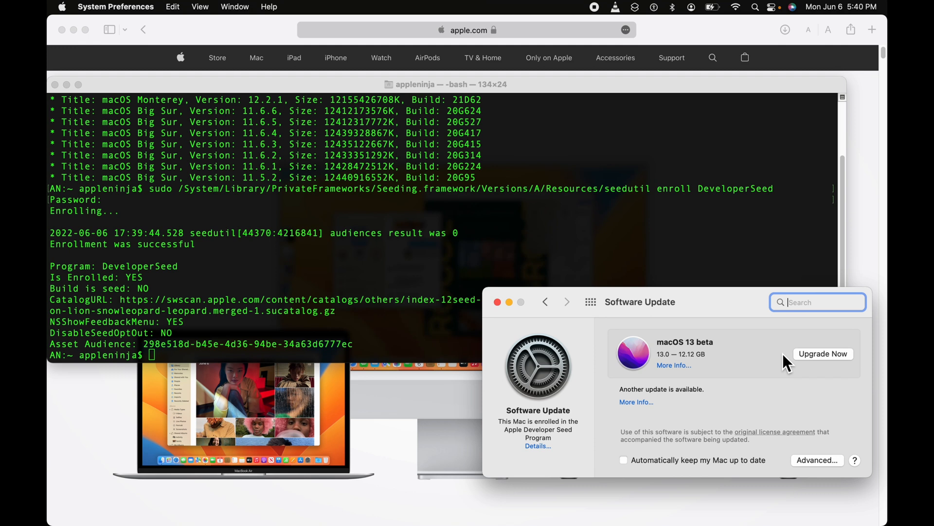
mouse_move(815, 367)
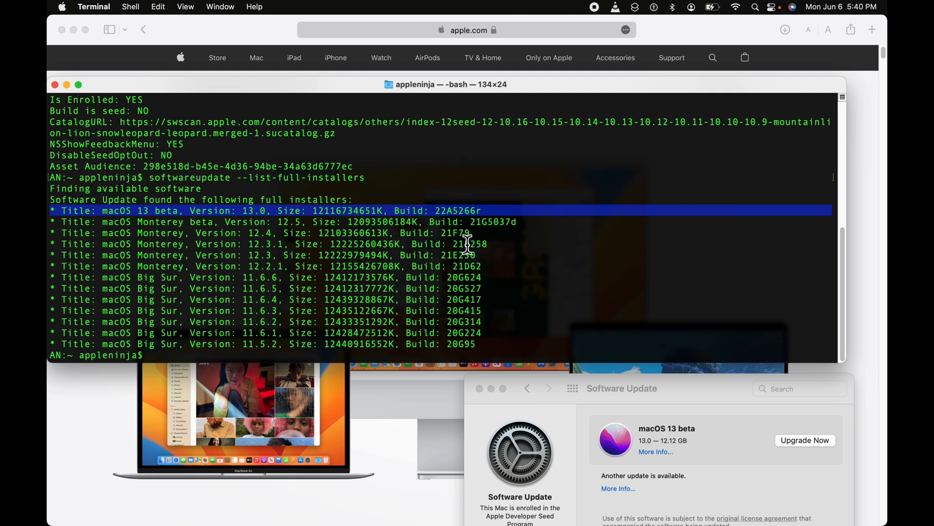
Re-list full installers, then run softwareupdate --fetch-full-installer --full-installer-version 13.0
type("softwareupdate --list-full-installers")
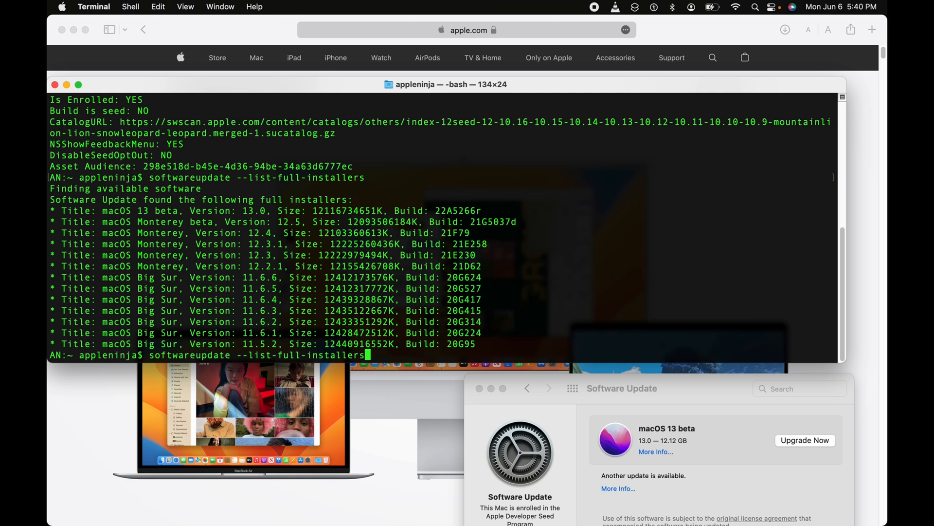
type("/System/Library/PrivateFrameworks/Seeding.framework/Versions/A/Resources/seedutil enroll DeveloperSeed")
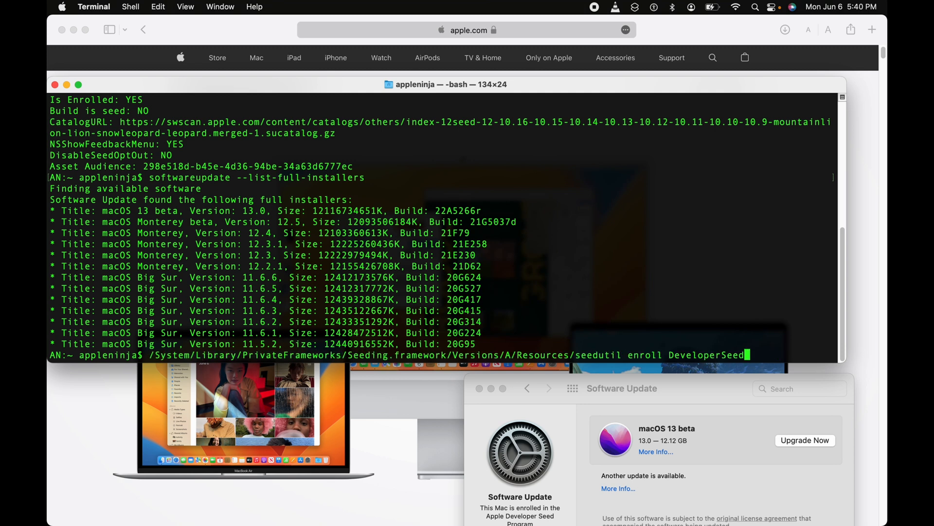
type("softwareupdate --fetch-full-installer --full-installer-version 13.0")
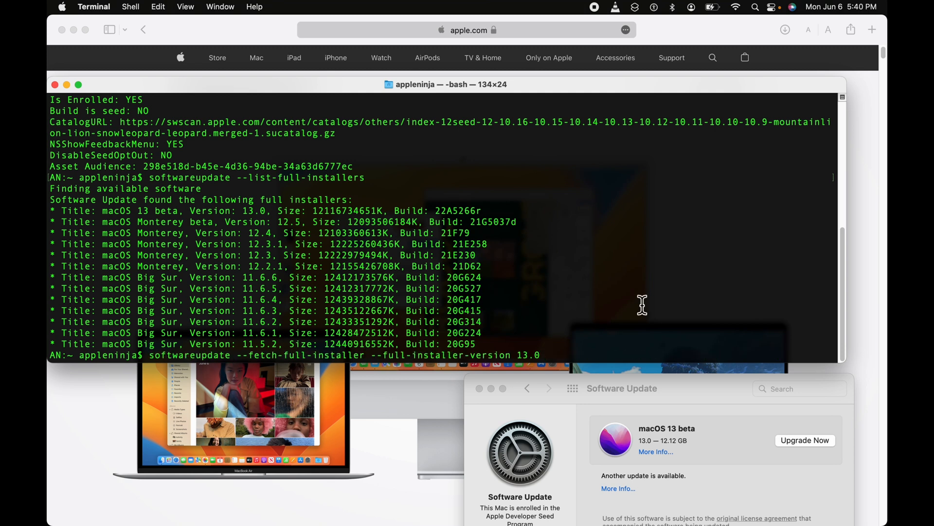
mouse_move(771, 435)
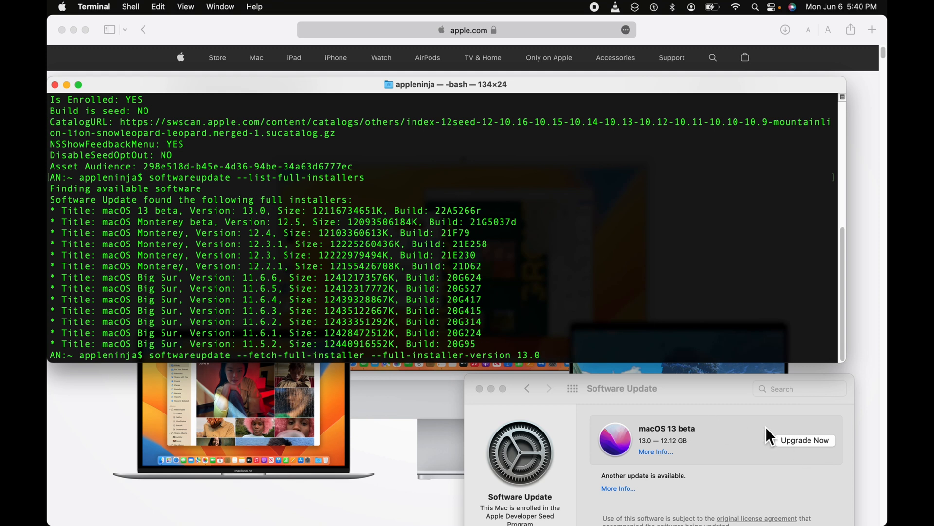
mouse_move(587, 343)
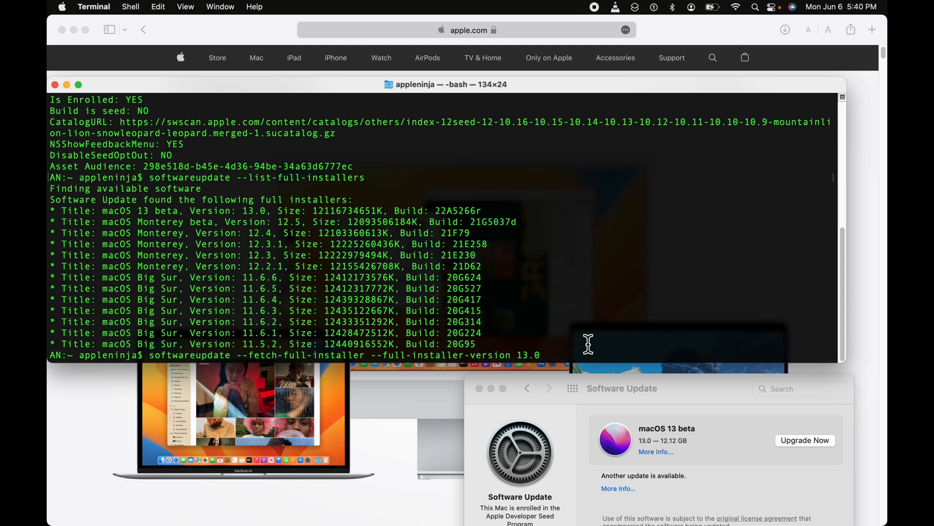
key("Return")
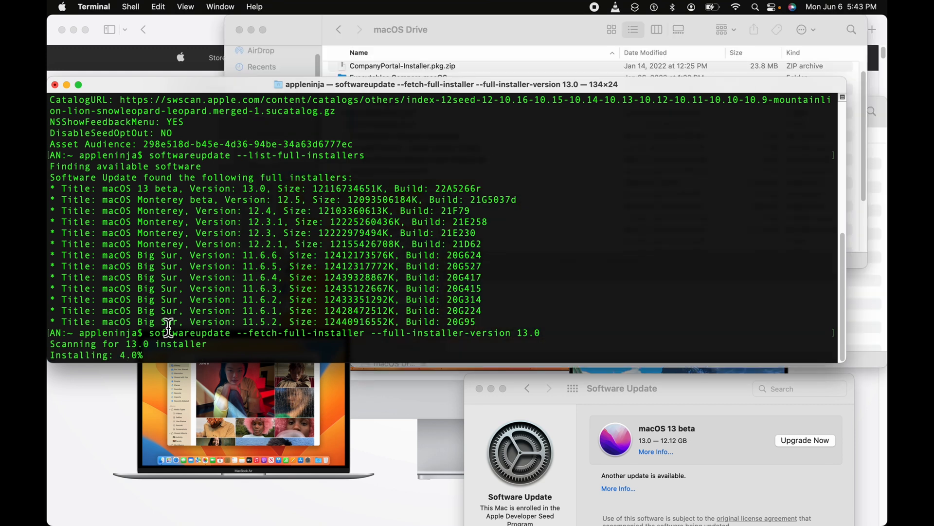
Show the Applications folder in Finder, locating Install macOS 13 beta.app
left_click(73, 160)
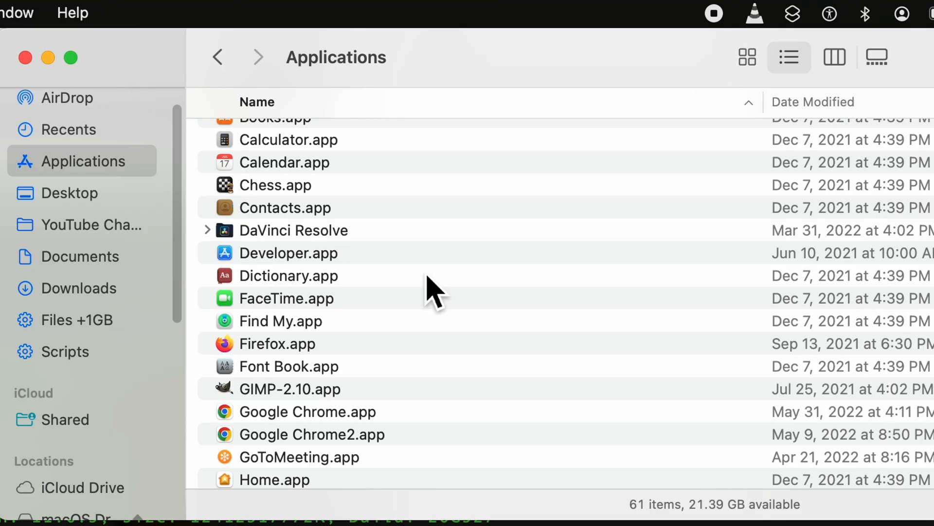
scroll("down", 3)
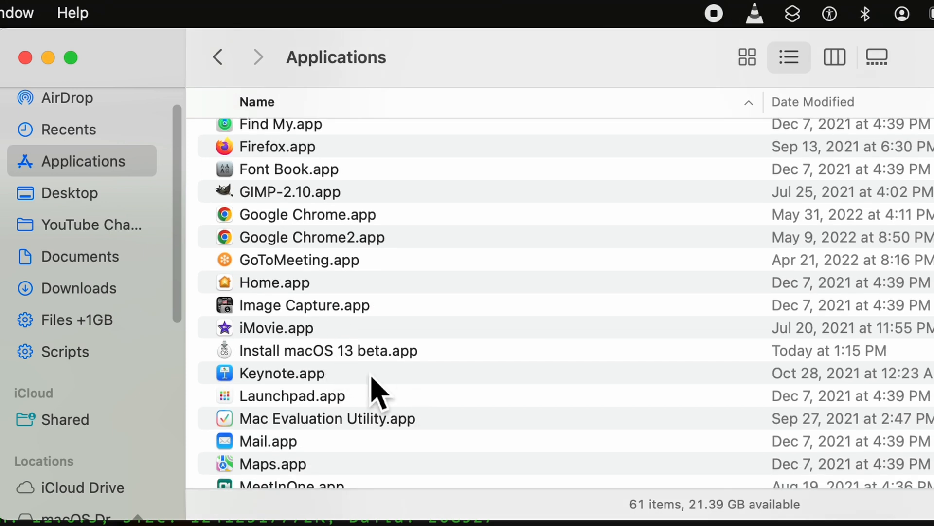
left_click(328, 350)
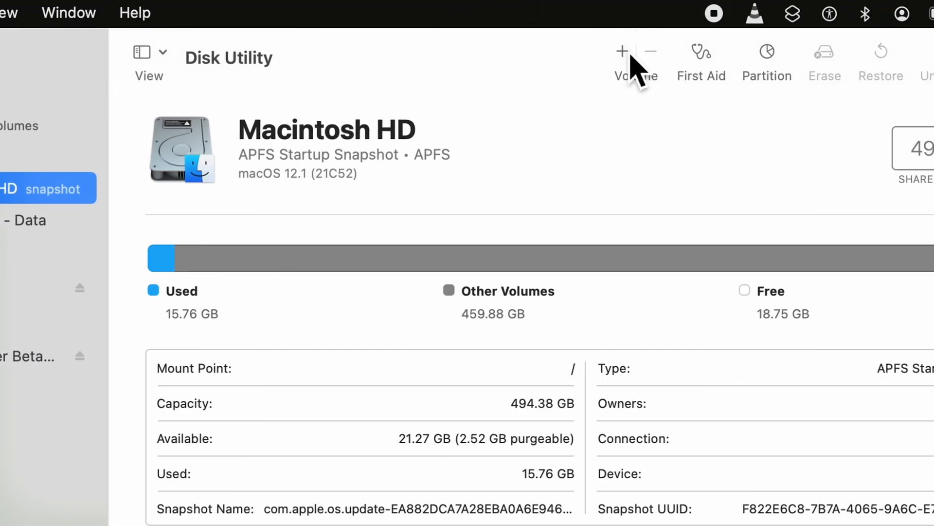
Add an APFS volume named 'MacOS Ventura 13' to the Macintosh HD container
left_click(622, 51)
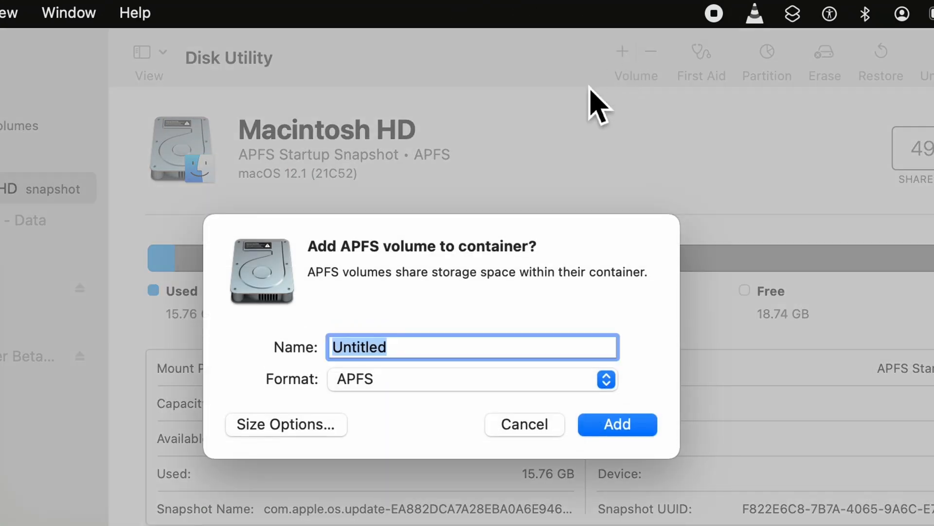
type("Bea")
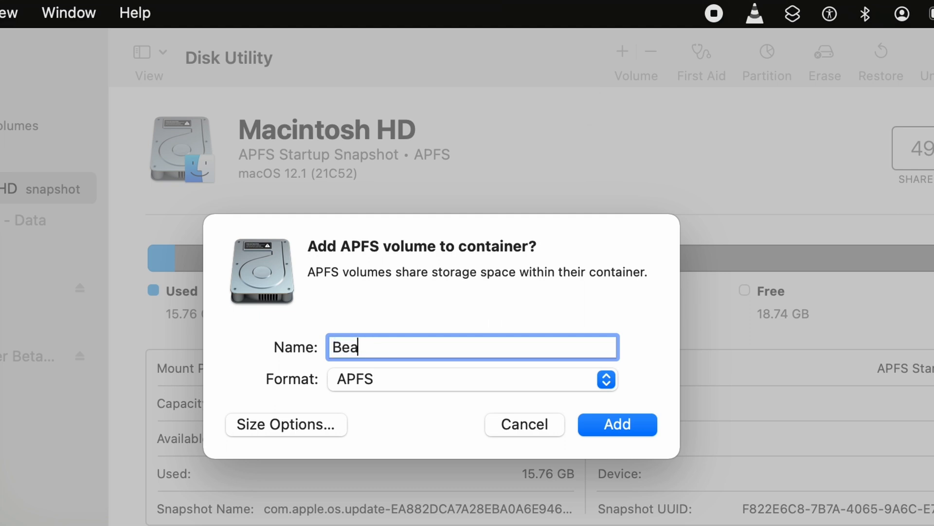
key("backspace")
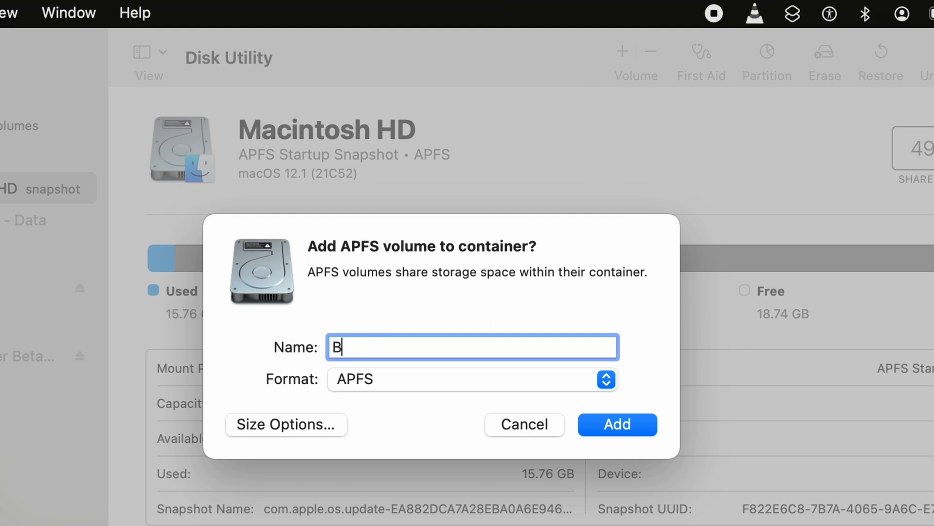
type("acOS")
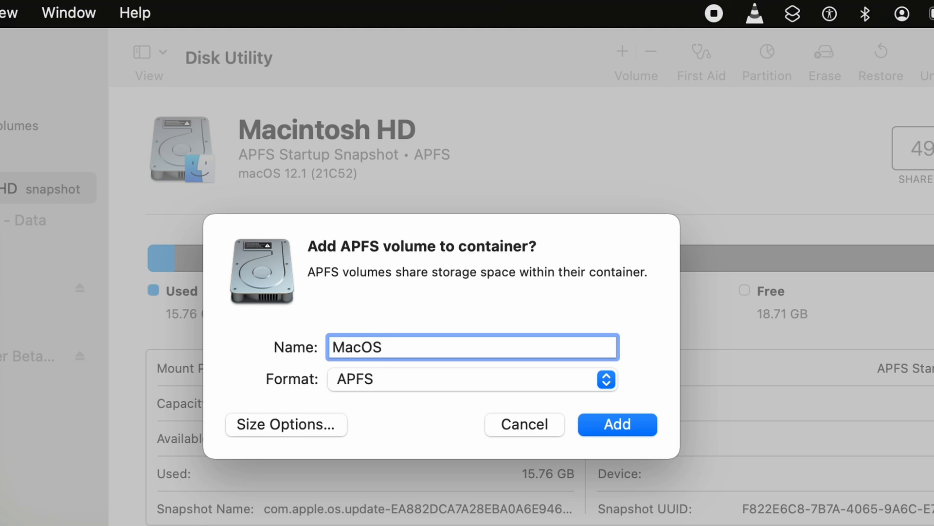
type("V")
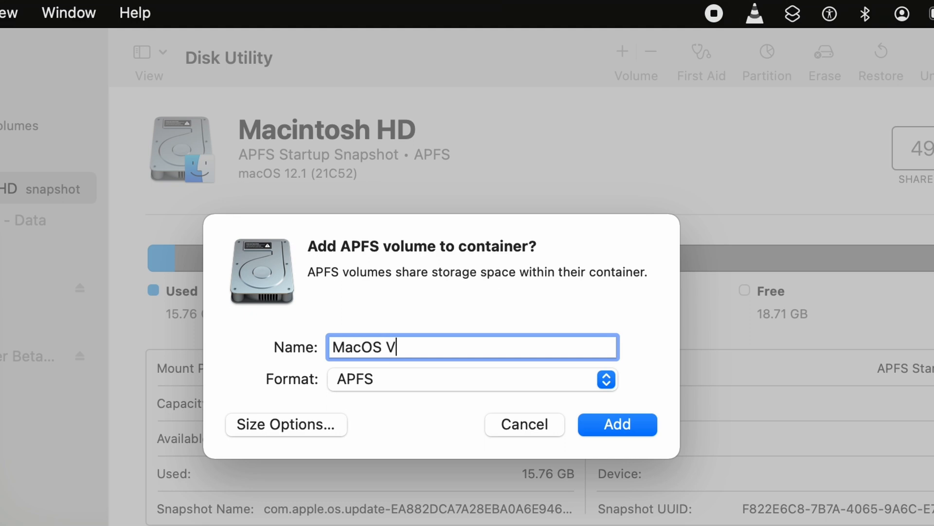
type("entura")
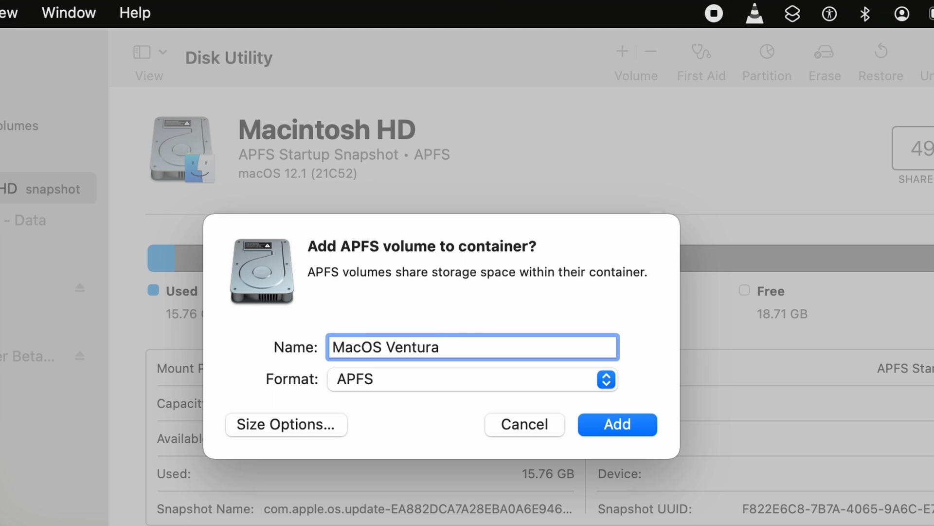
type("13")
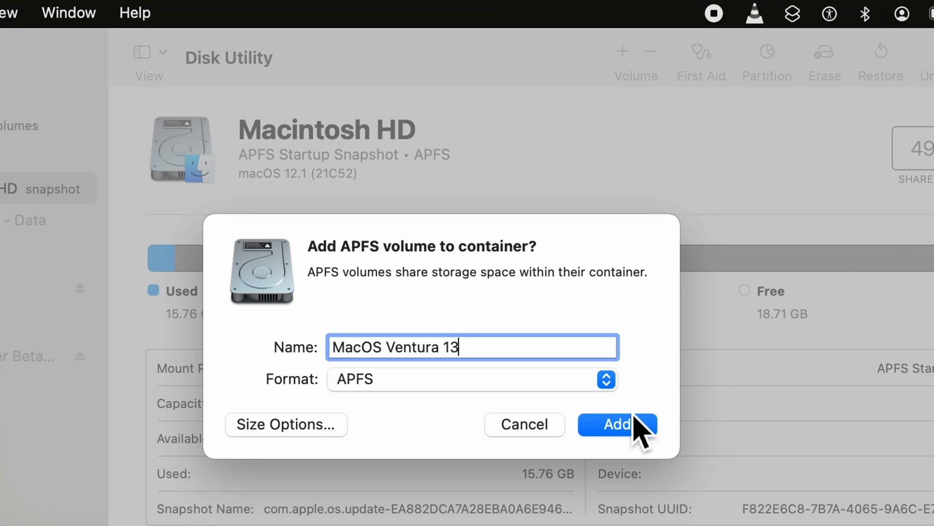
left_click(617, 425)
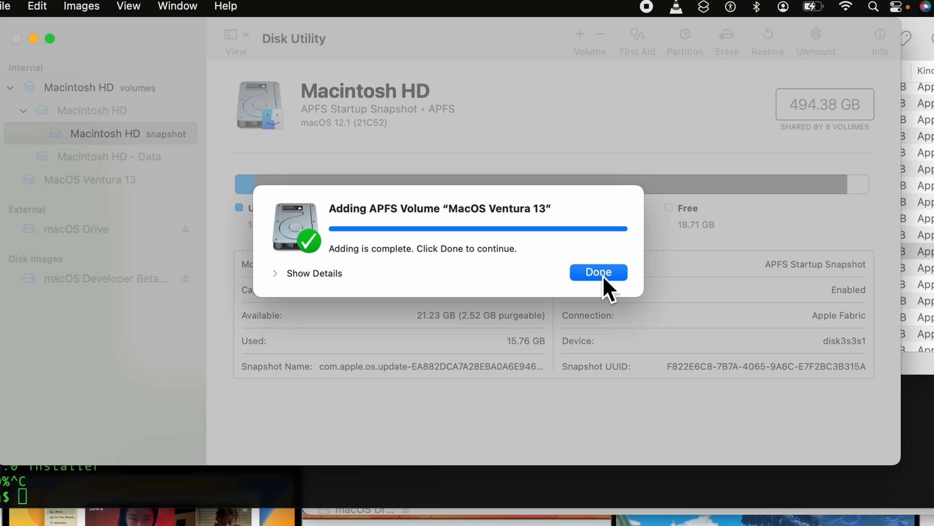
Dismiss the completion notice, view the MacOS Ventura 13 volume, then return to Applications in Finder
left_click(598, 271)
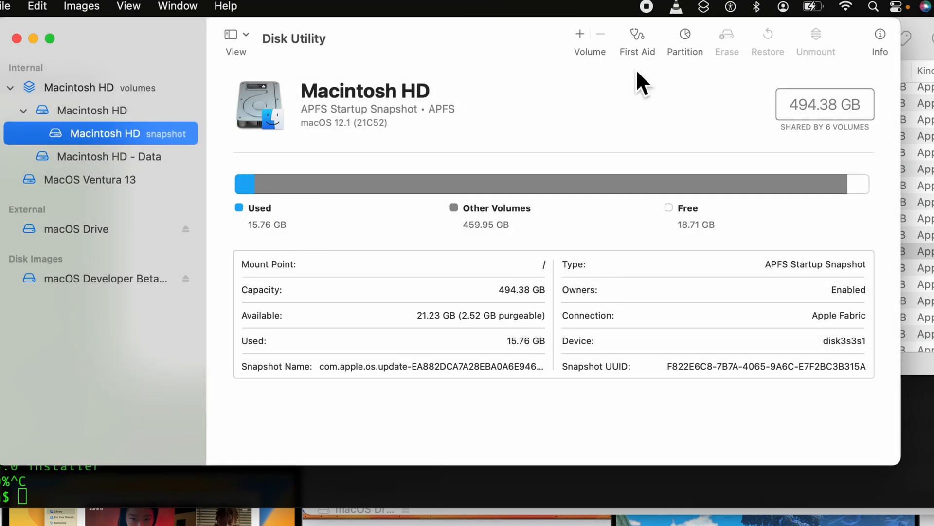
left_click(89, 179)
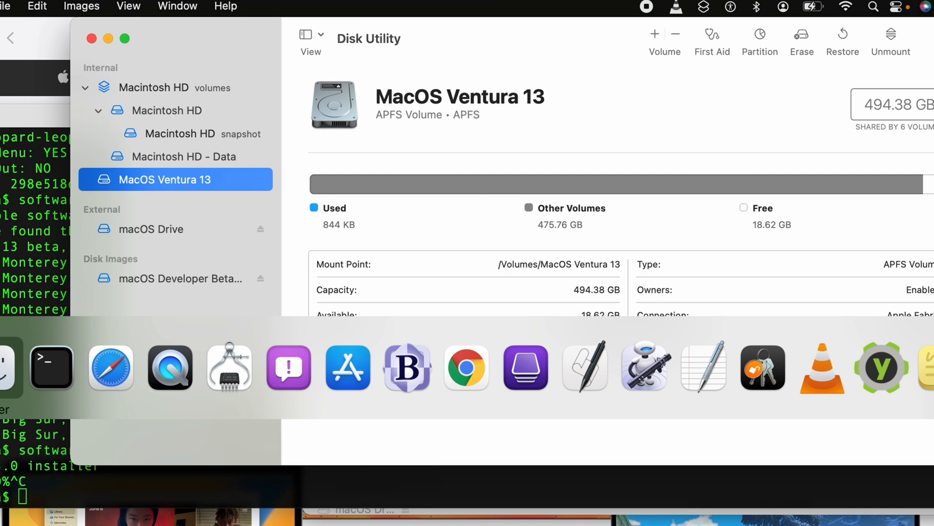
left_click(367, 251)
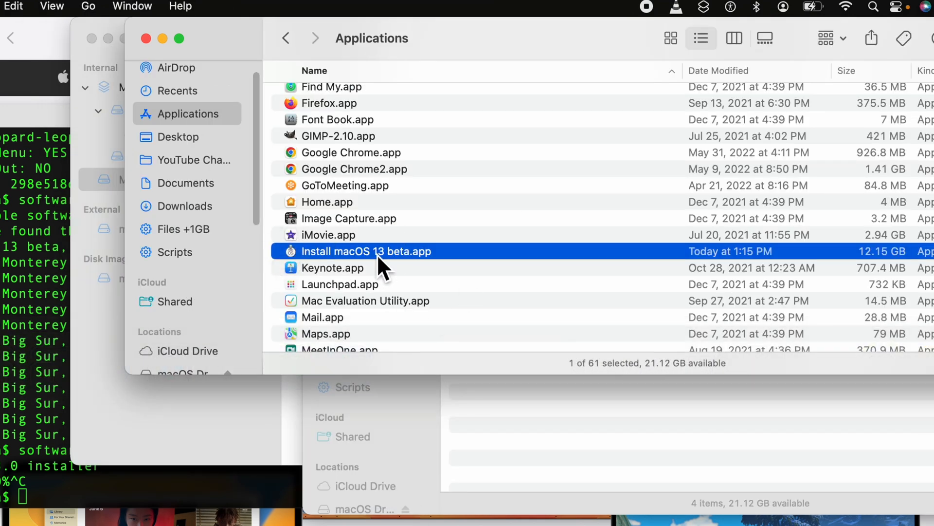
Launch Install macOS 13 beta, continue past the welcome and agree to the license
double_click(366, 251)
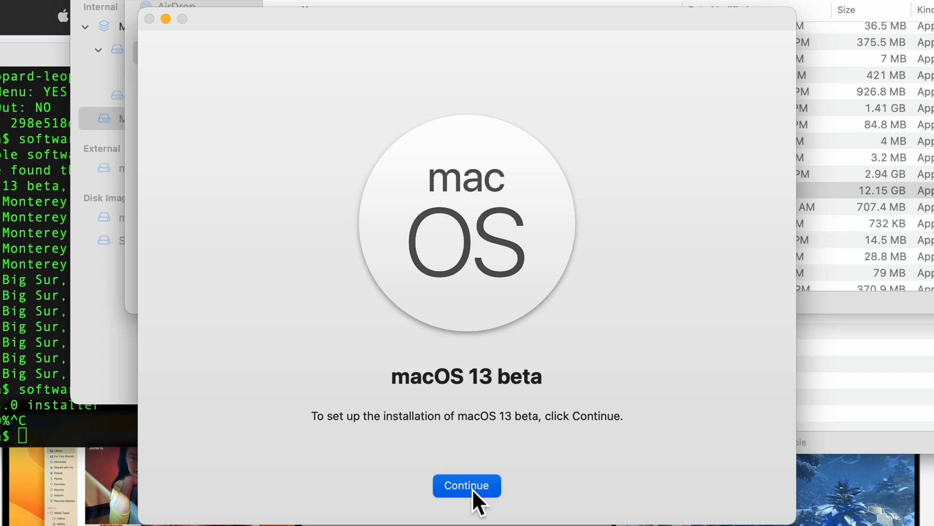
left_click(467, 485)
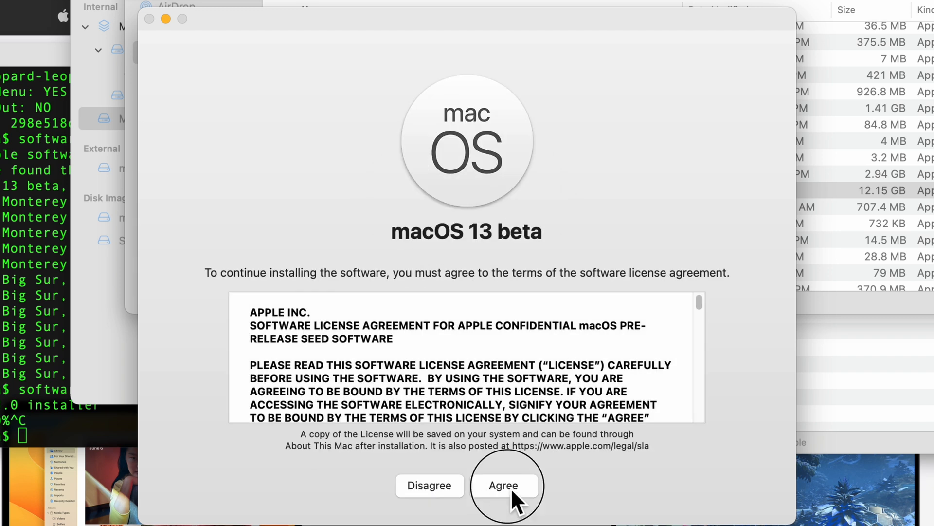
left_click(504, 485)
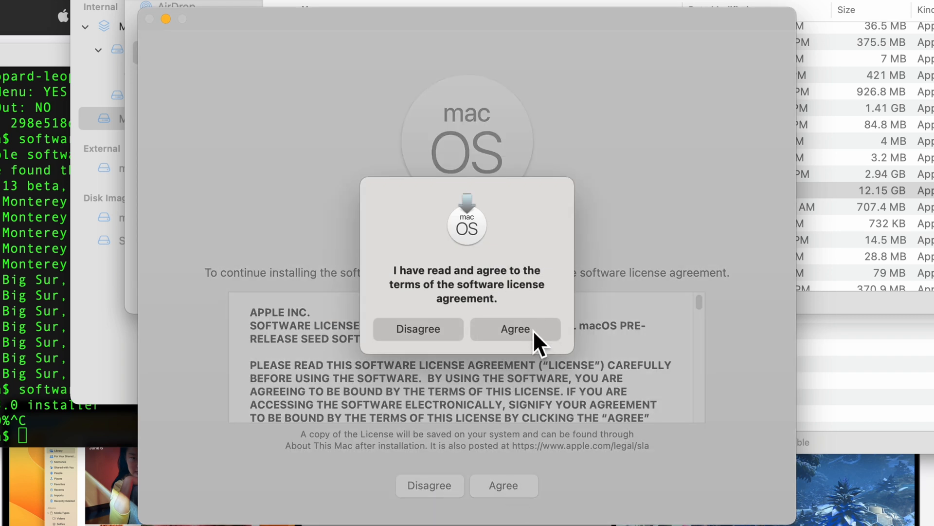
Confirm the license, target the MacOS Ventura 13 disk and set the first user as owner
left_click(515, 329)
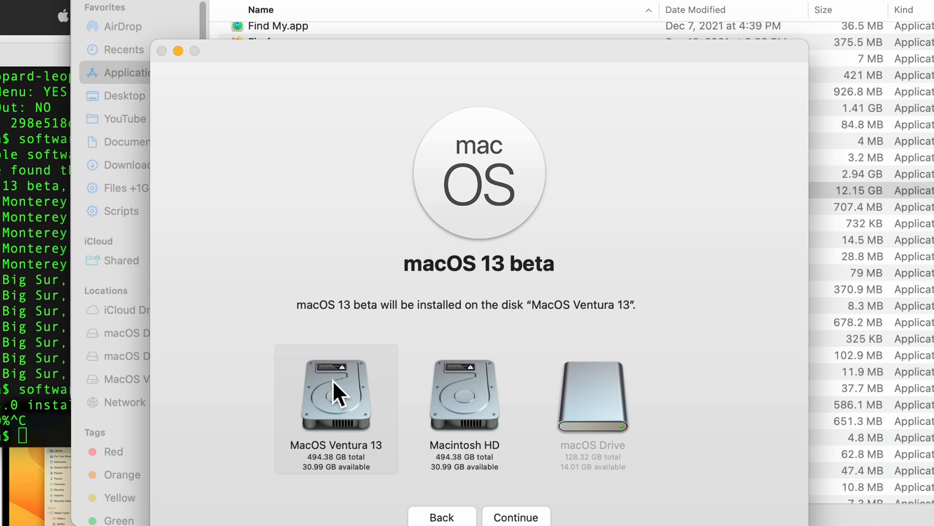
mouse_move(334, 424)
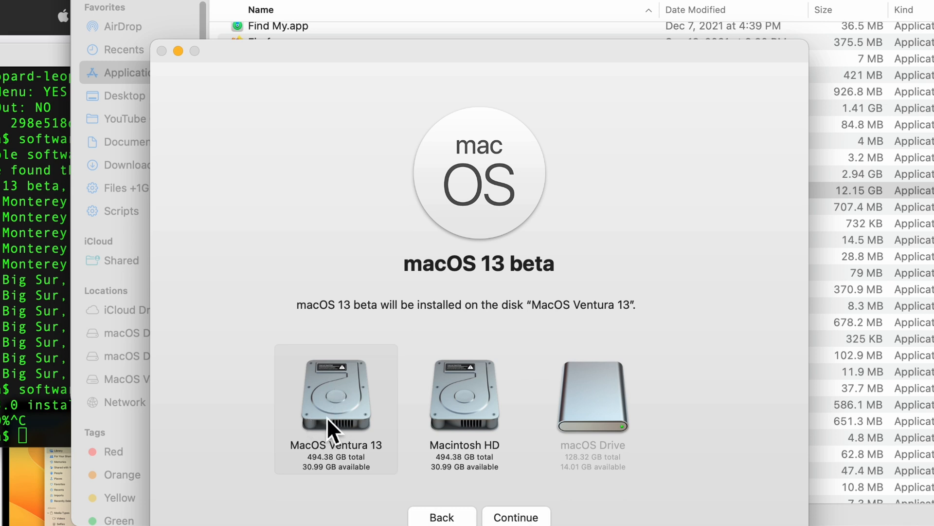
left_click(516, 517)
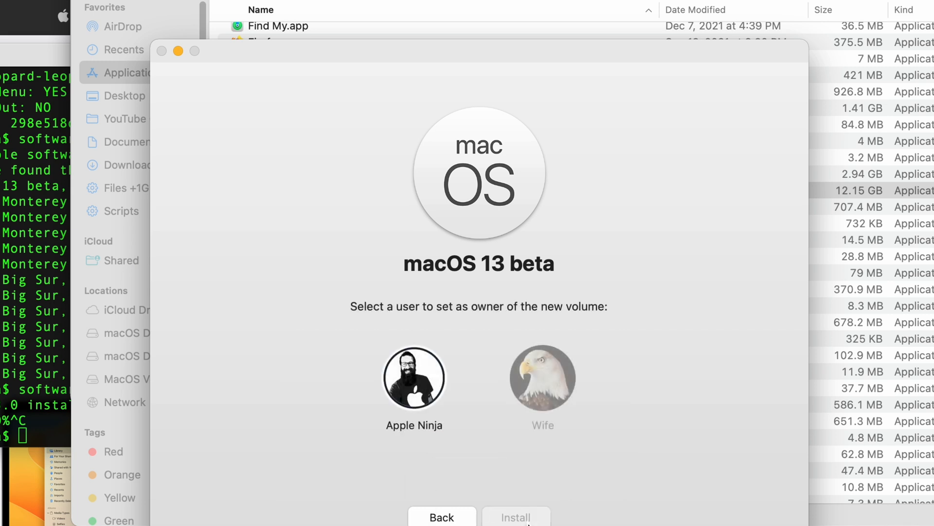
left_click(413, 378)
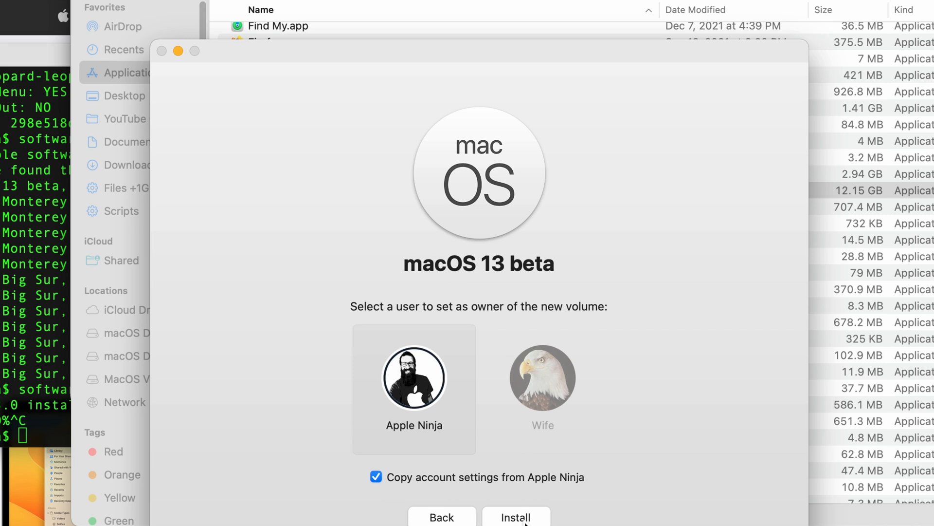
Start the install and unlock with the volume owner's password so it proceeds
left_click(516, 517)
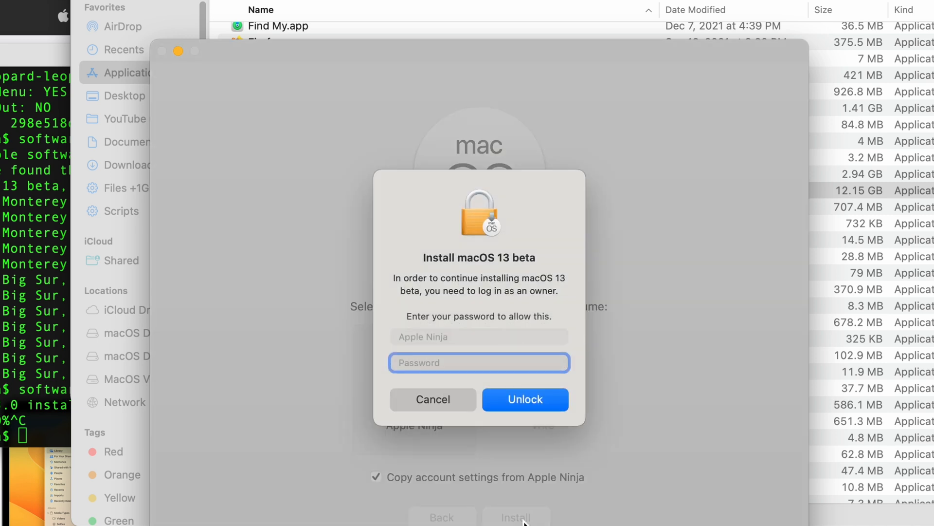
left_click(479, 362)
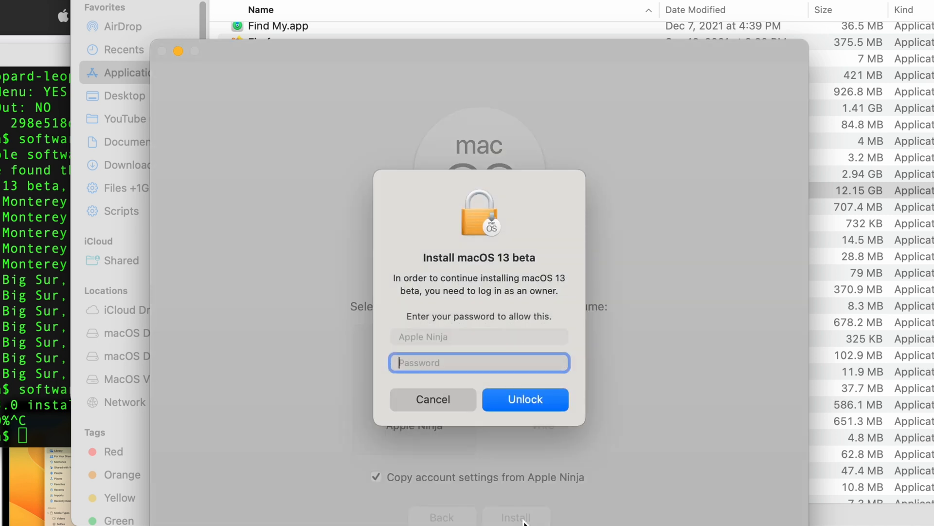
type("•••••")
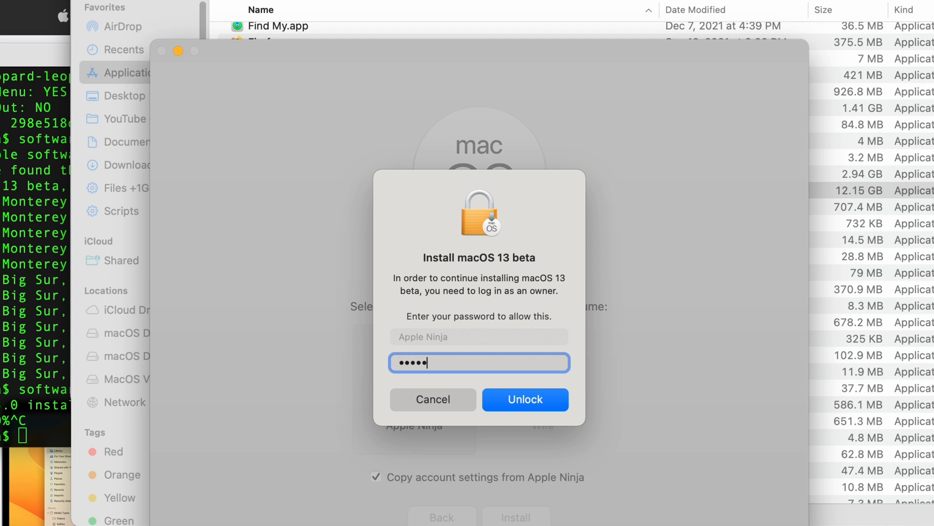
type("password")
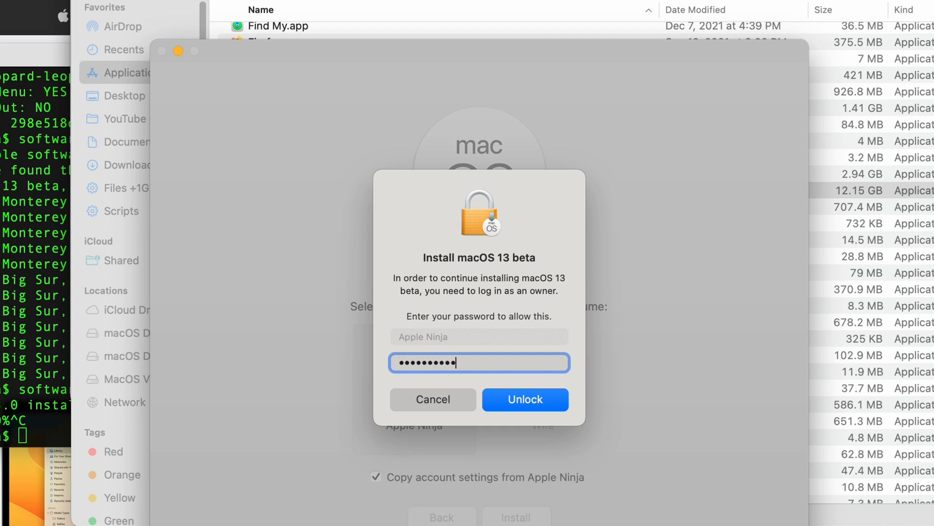
left_click(525, 399)
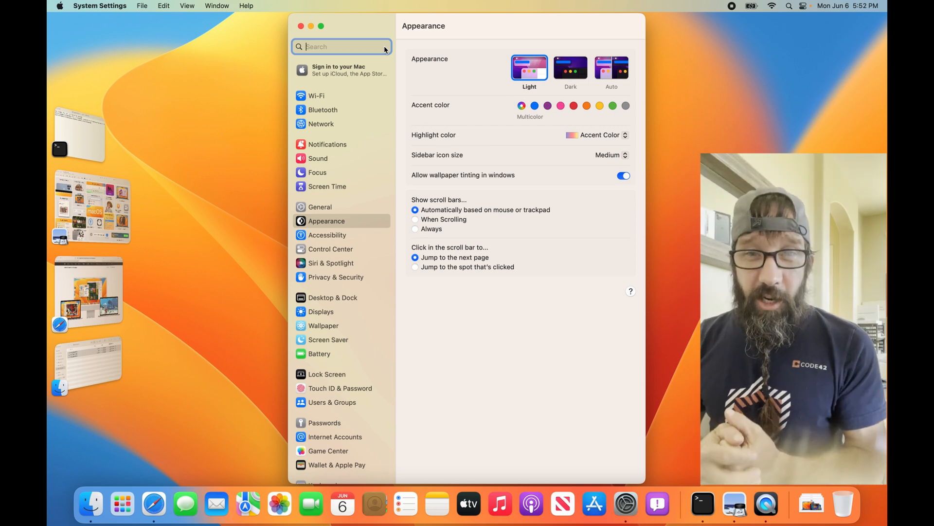
Search 'startu' and go to the Startup Disk pane showing macOS 13 Beta selected
type("s")
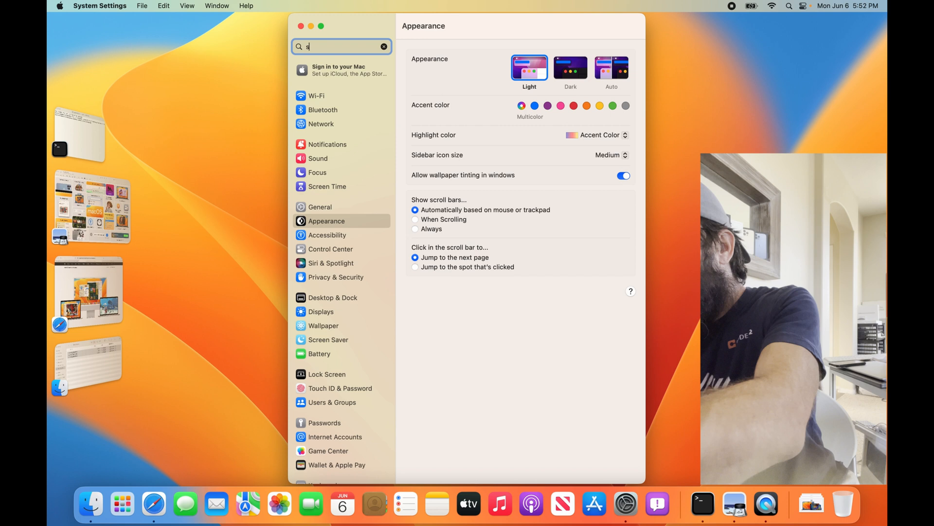
type("tartu")
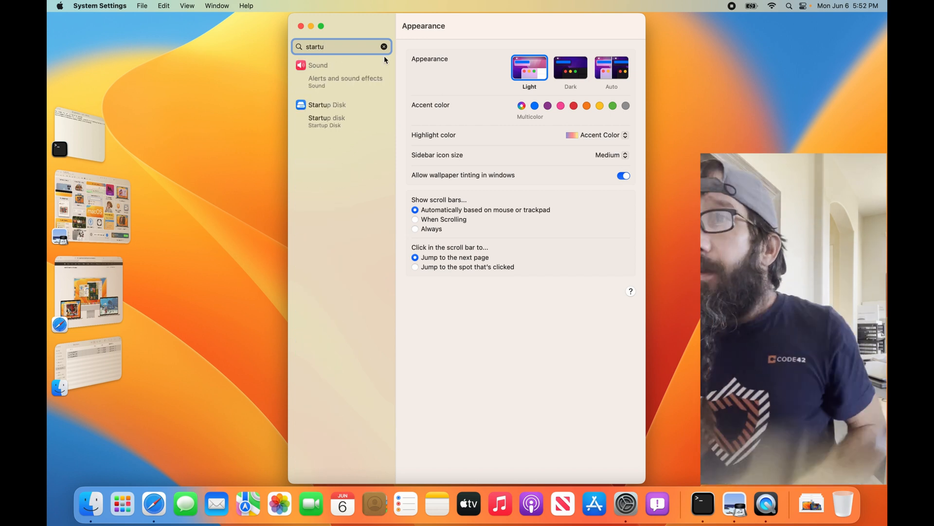
left_click(327, 105)
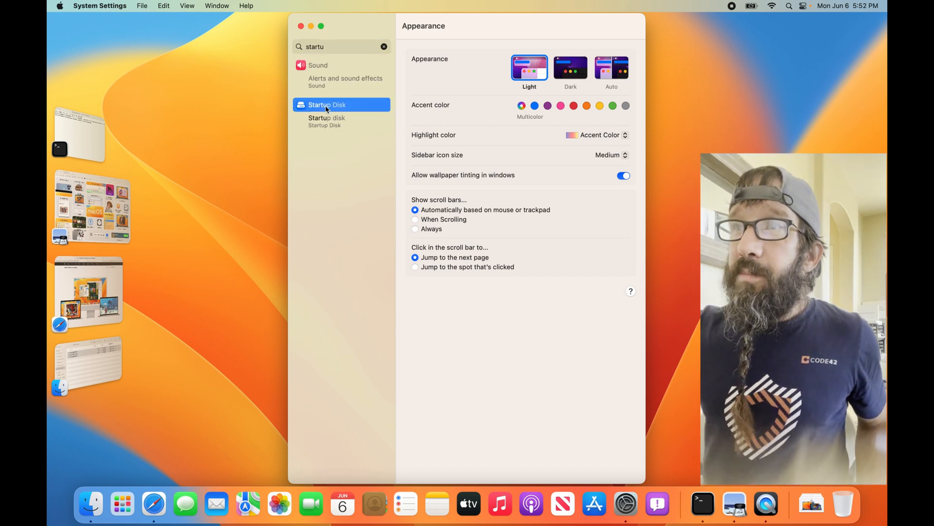
left_click(327, 117)
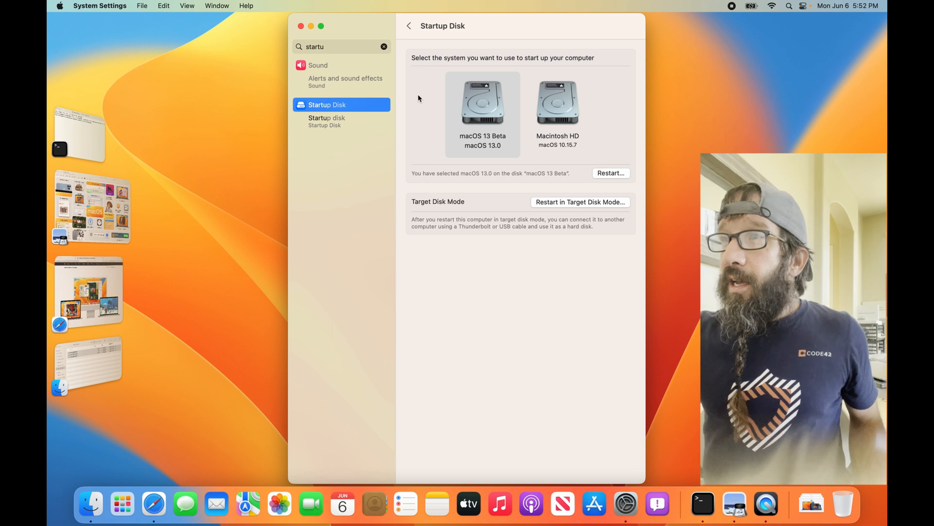
mouse_move(580, 144)
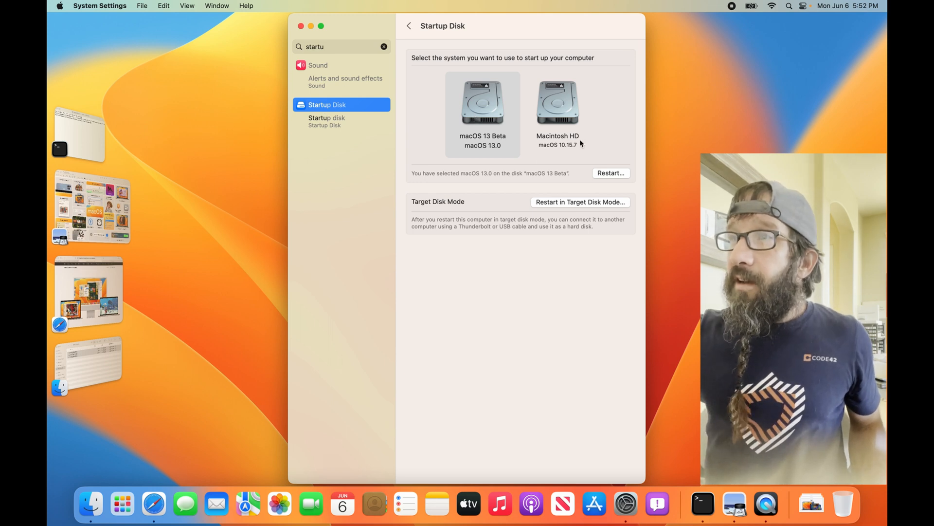
Select Macintosh HD (10.15.7) as startup disk and unlock with the password
left_click(557, 101)
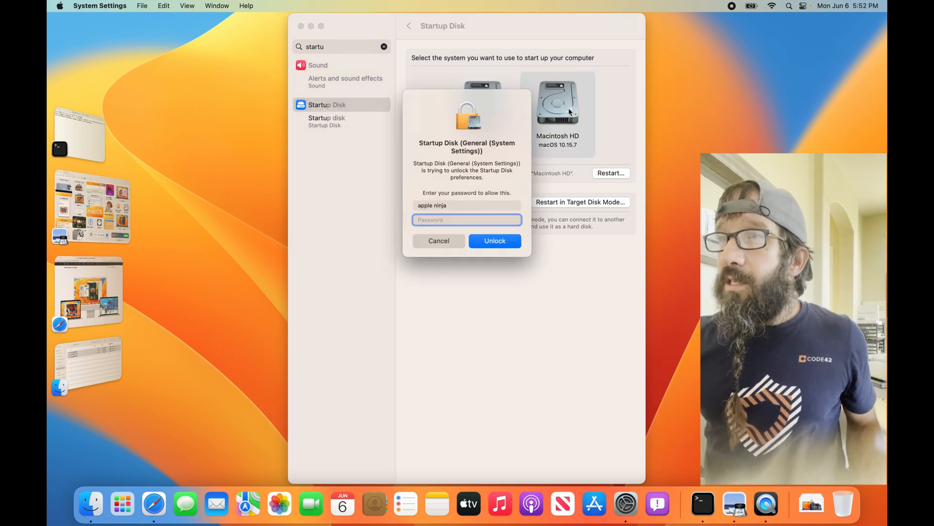
type("••••")
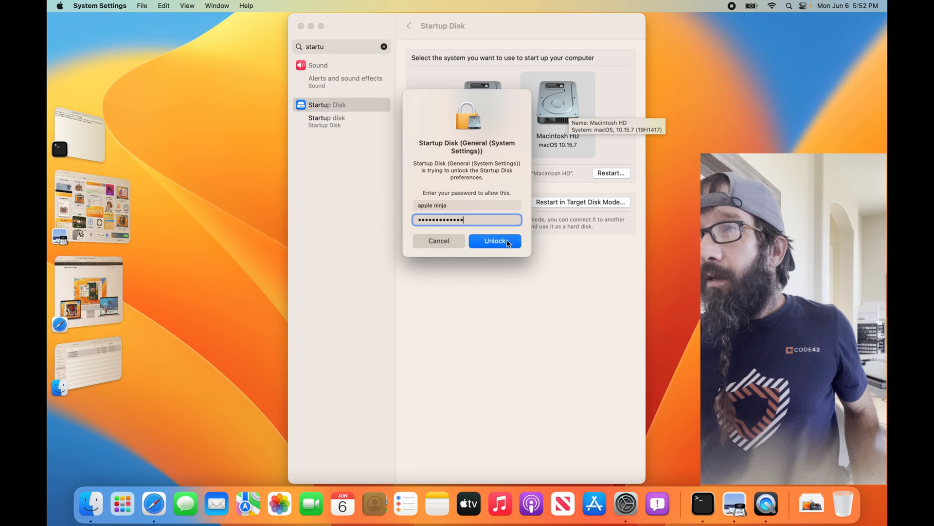
left_click(495, 240)
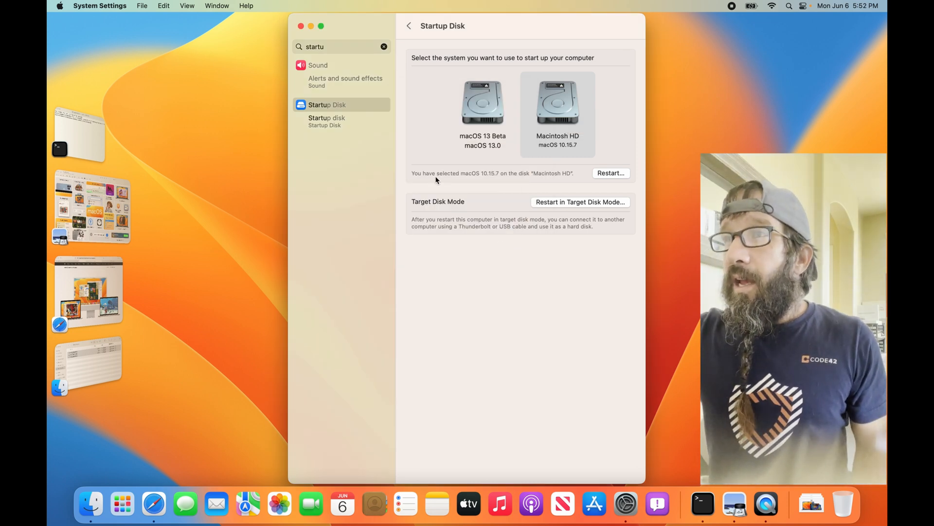
mouse_move(611, 173)
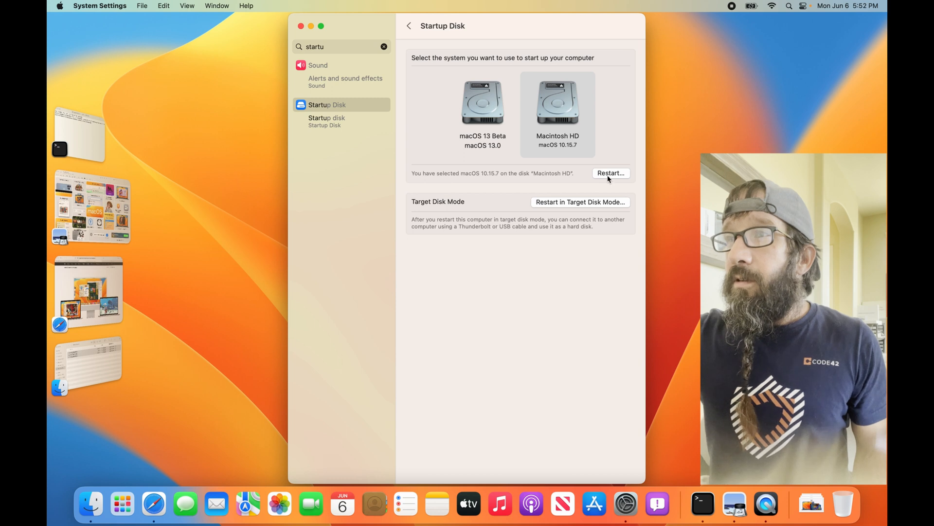